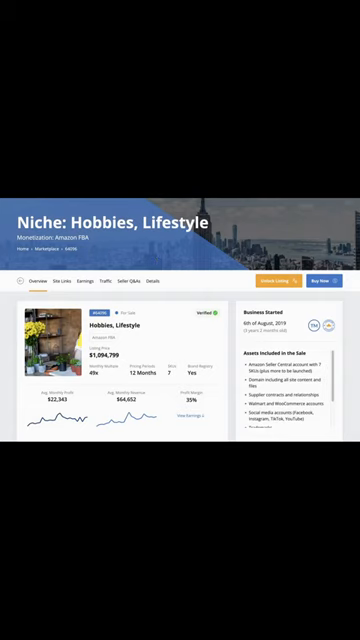
pyautogui.scroll(-3)
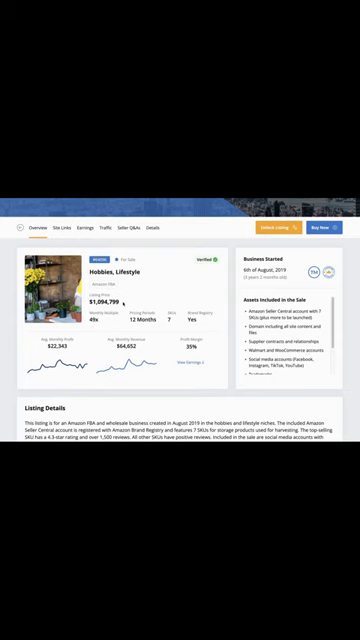
pyautogui.scroll(-3)
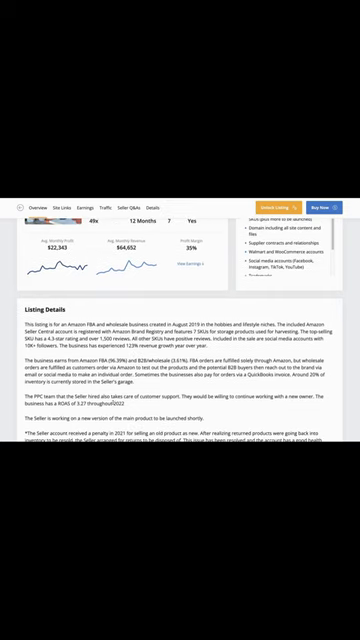
pyautogui.scroll(-3)
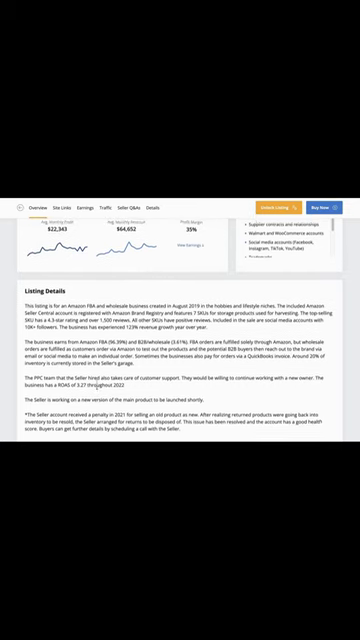
pyautogui.scroll(3)
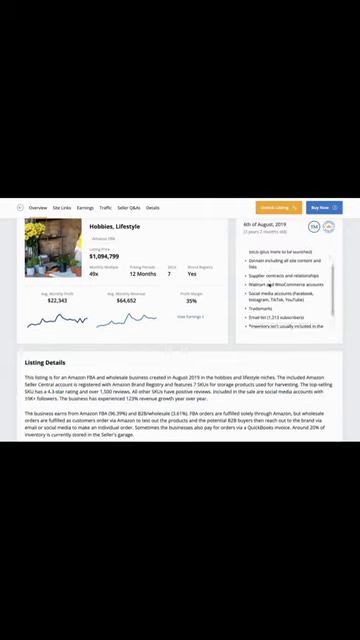
pyautogui.scroll(-3)
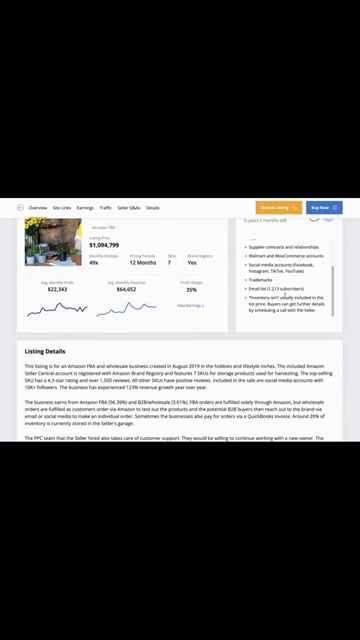